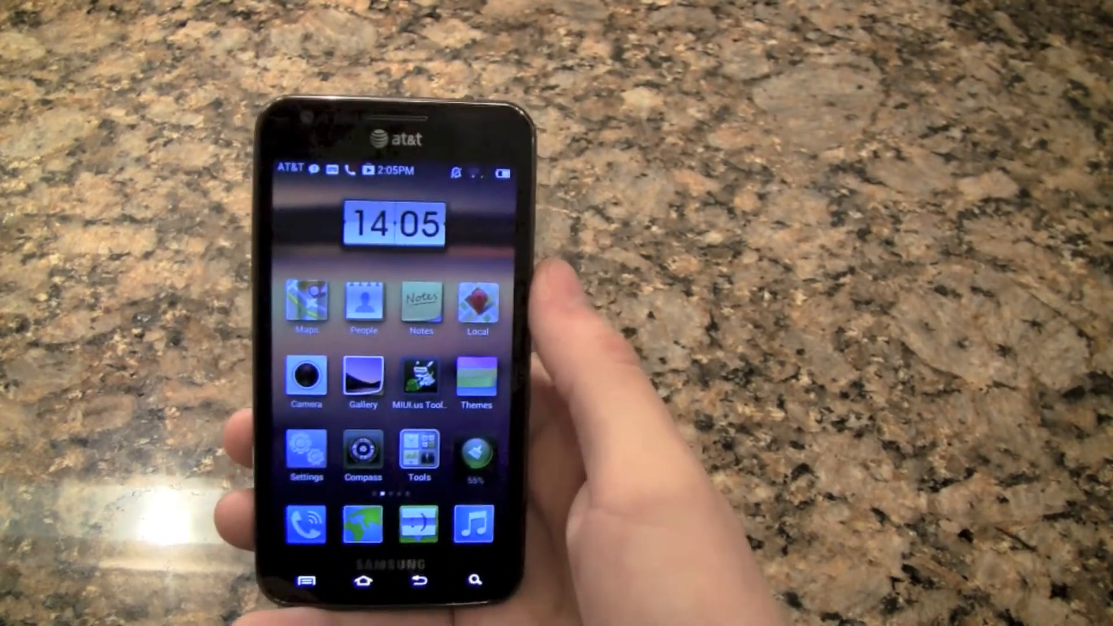
Scroll through the browser's grid of bookmarked sites, then return to the home screen.
scroll("left", 3)
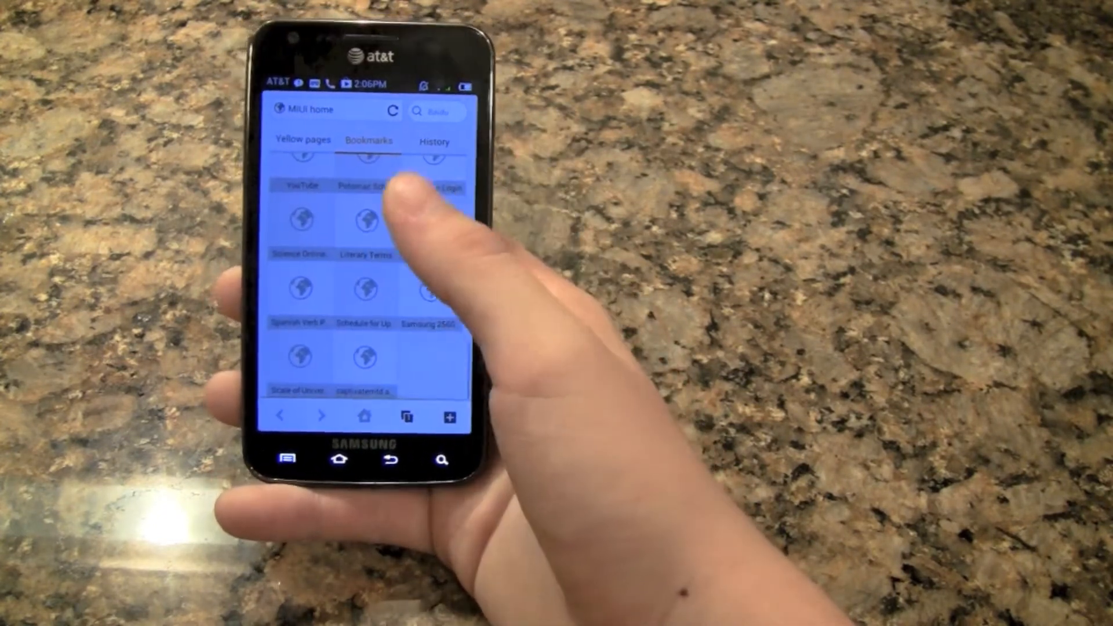
scroll("up", 3)
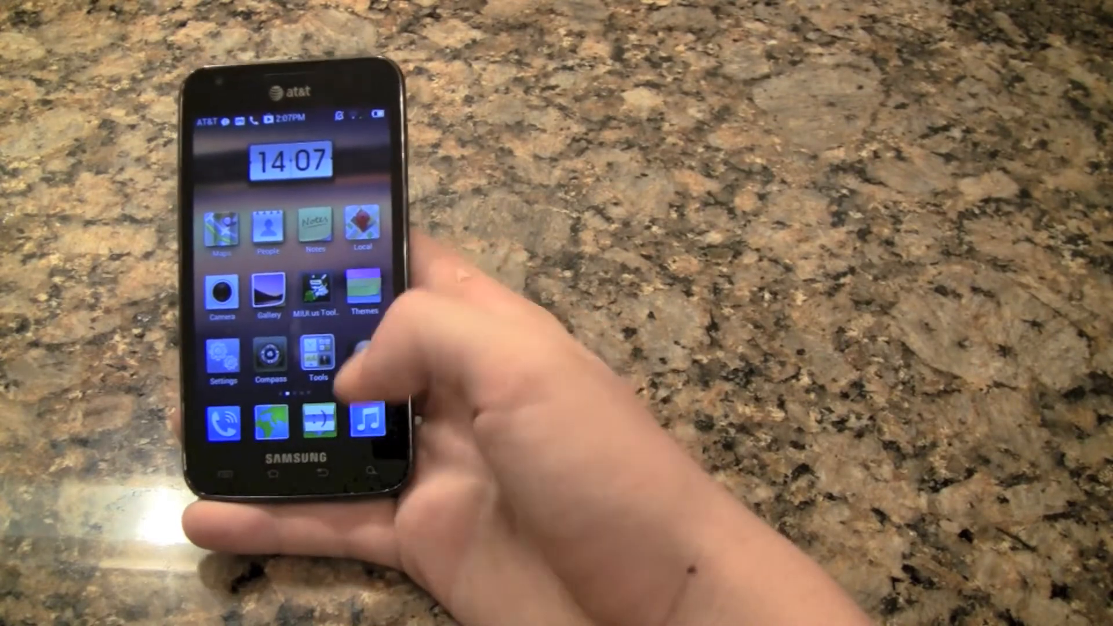
Launch MIUI Music from the dock, showing the current Damian Marley track.
left_click(364, 418)
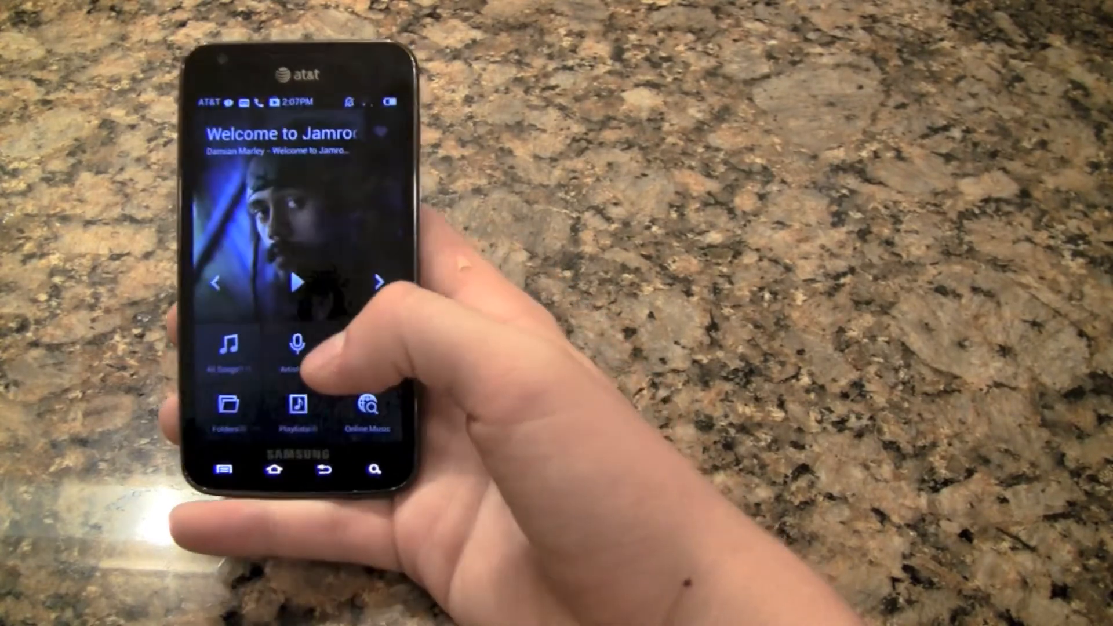